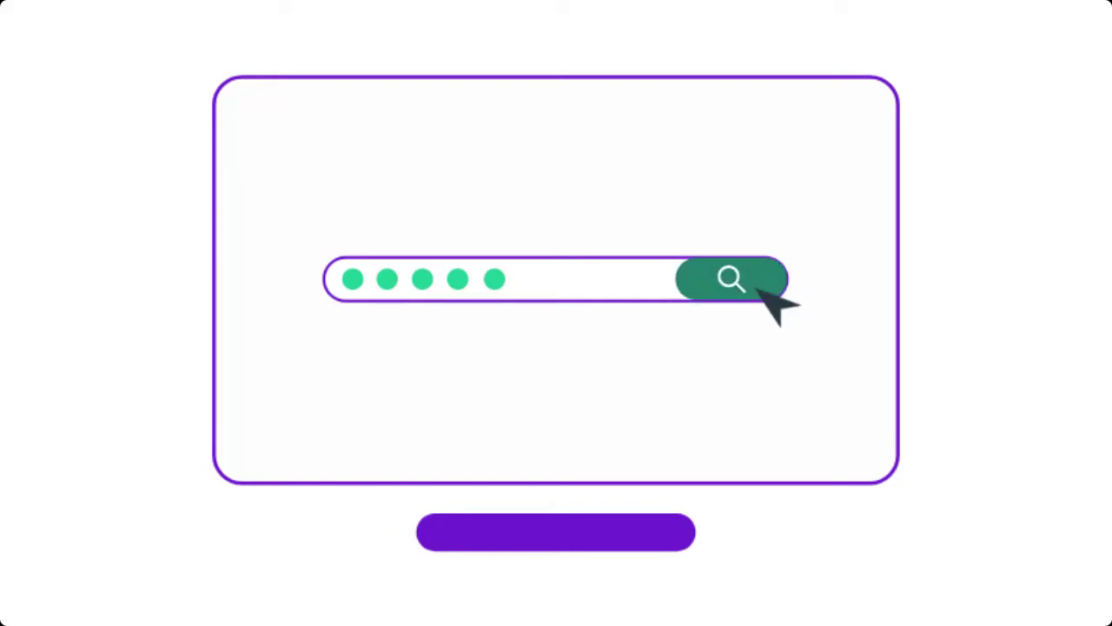
Advance the explainer animation from the search scene to the website with a WELCOME banner.
click(732, 279)
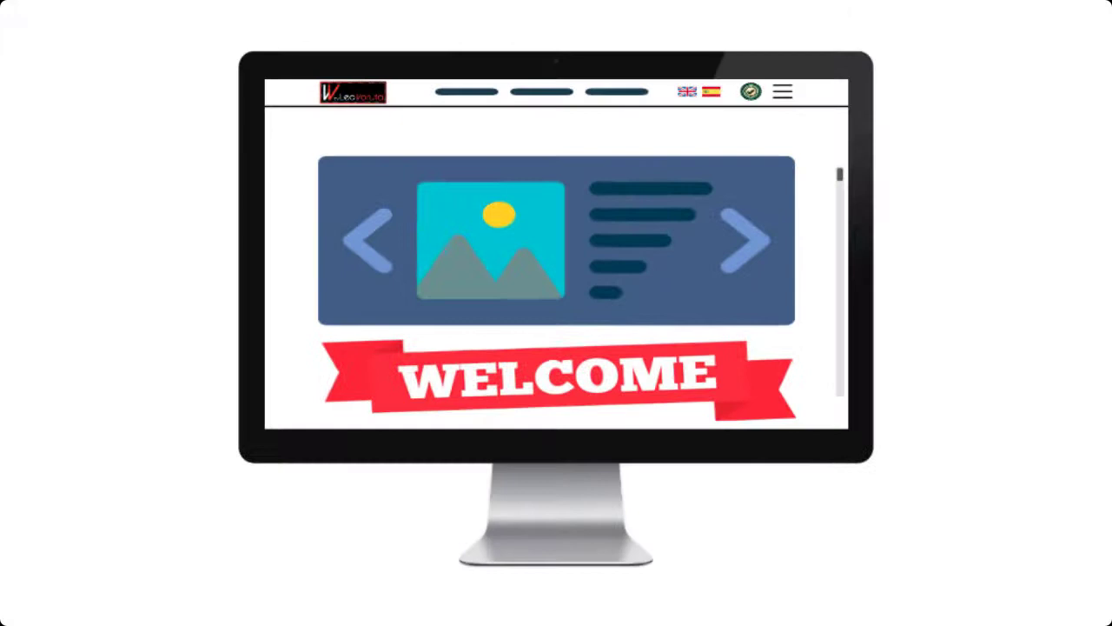
scroll(down, 3)
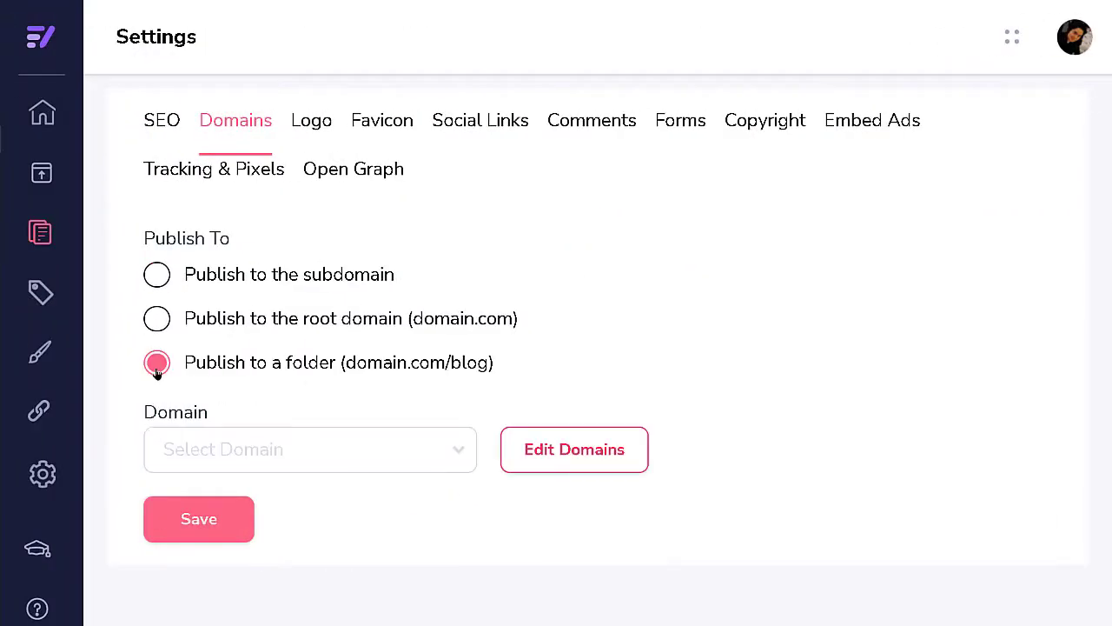
Choose 'Publish to the root domain (domain.com)' in the Domains settings.
click(157, 318)
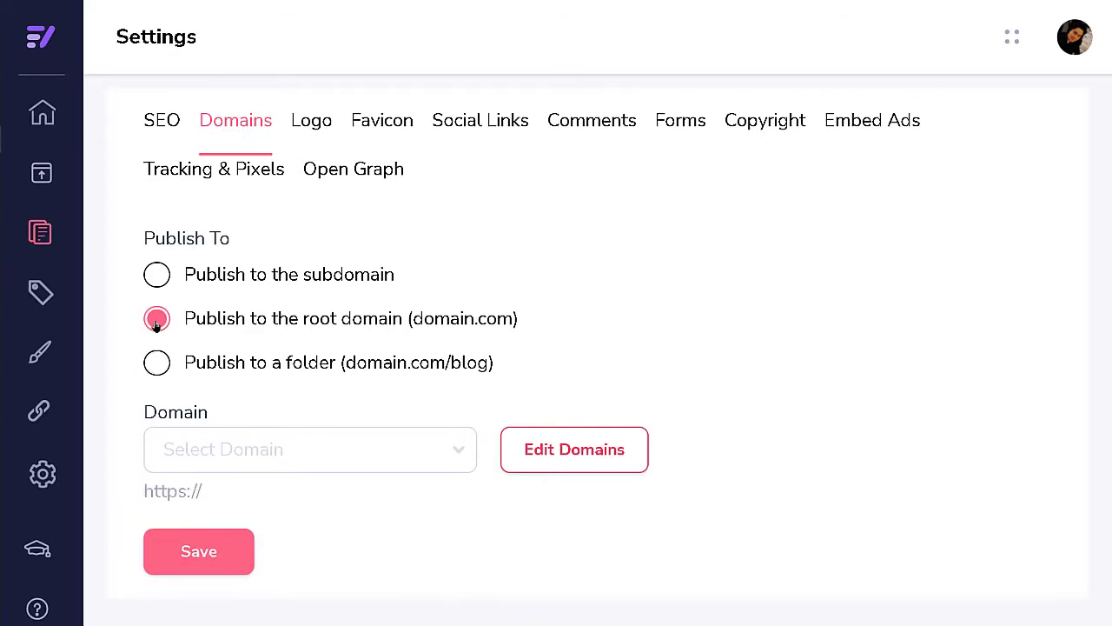